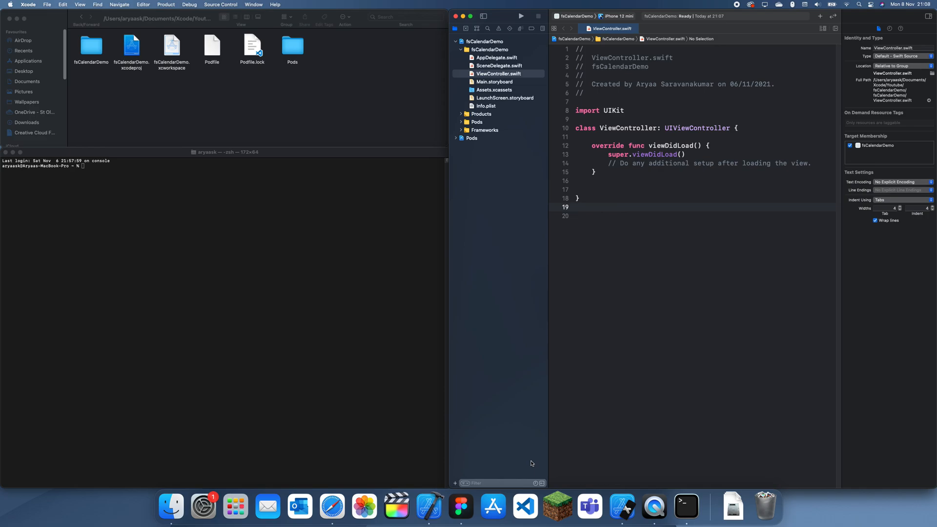
Browse the project in Xcode: storyboard, Pods project and FSCalendar sources, back to ViewController.
left_click(576, 207)
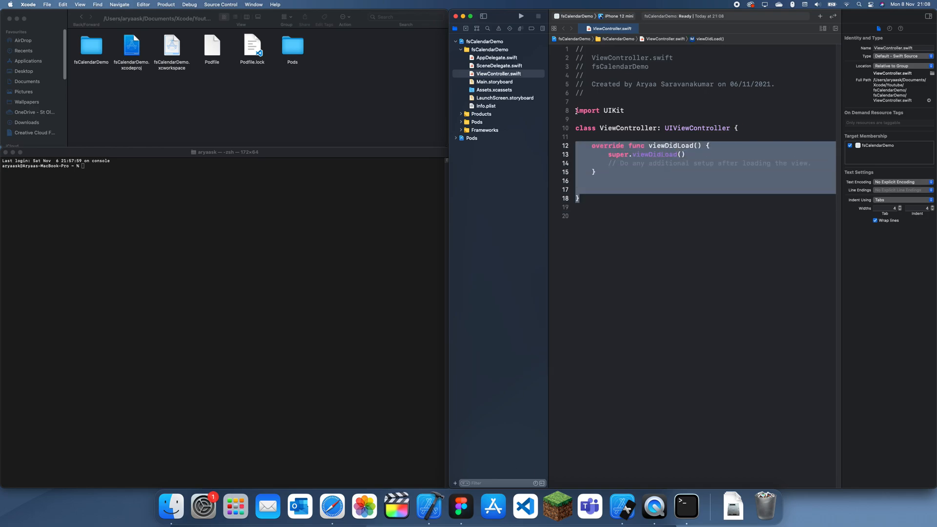
left_click(607, 128)
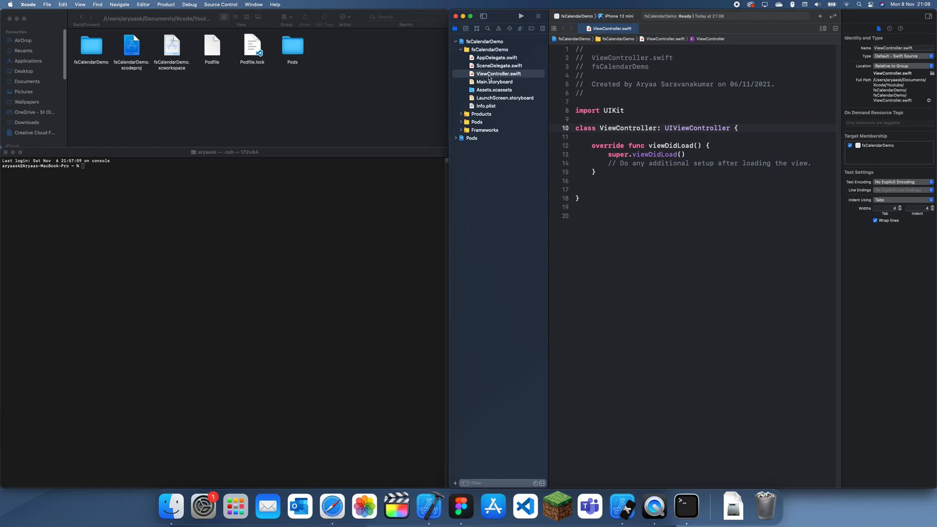
left_click(591, 181)
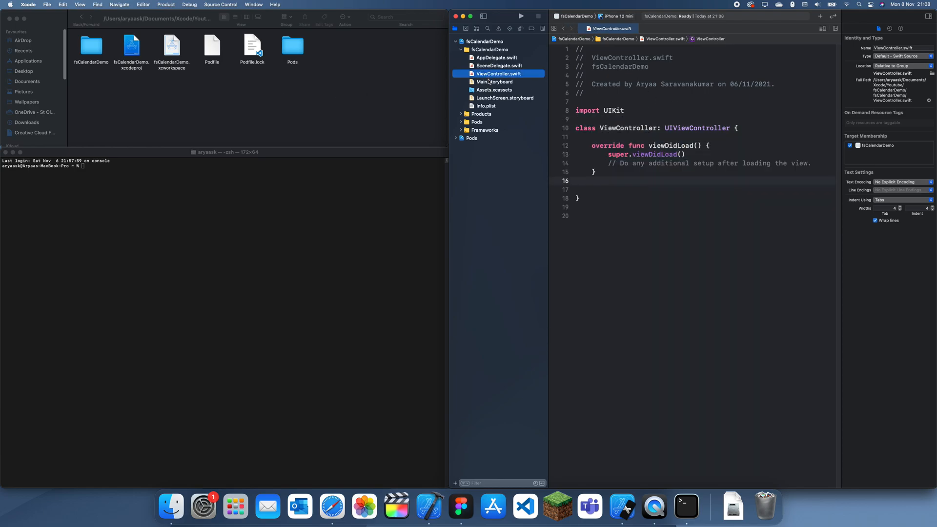
left_click(496, 82)
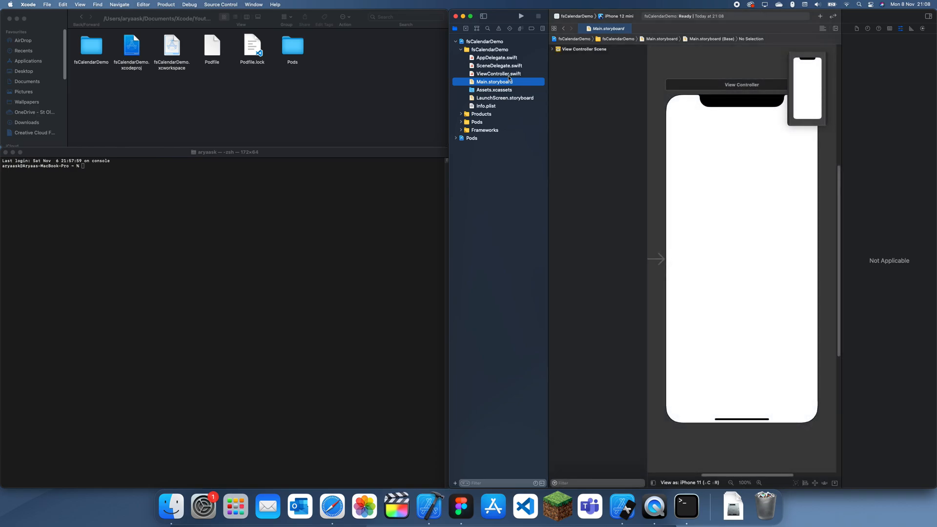
left_click(742, 84)
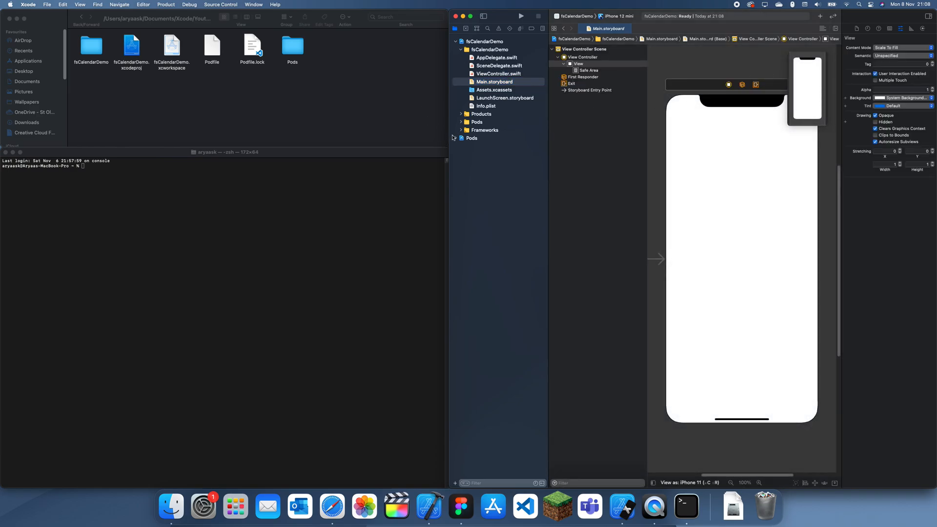
left_click(461, 137)
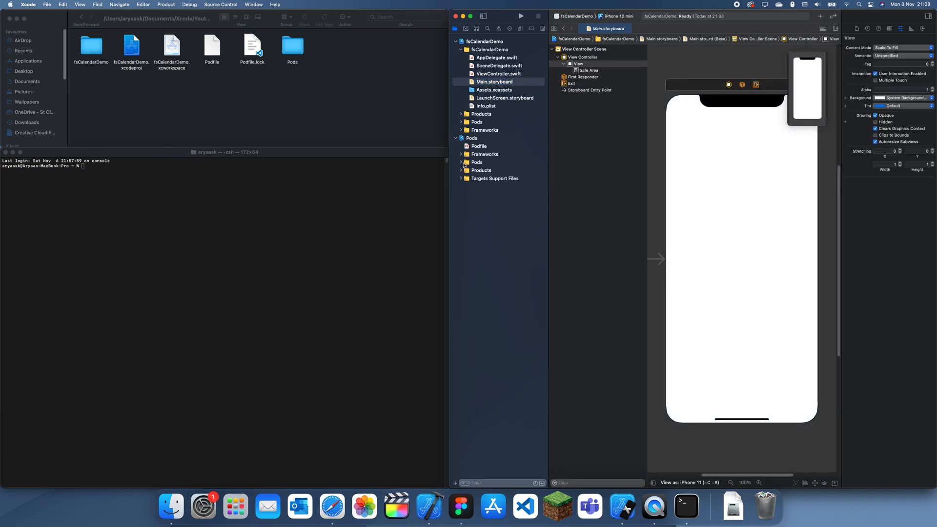
left_click(462, 169)
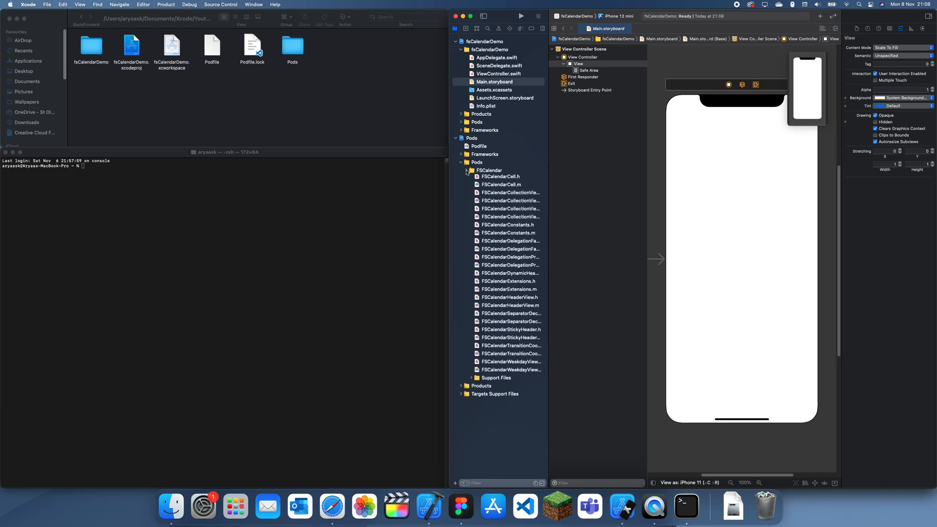
left_click(498, 73)
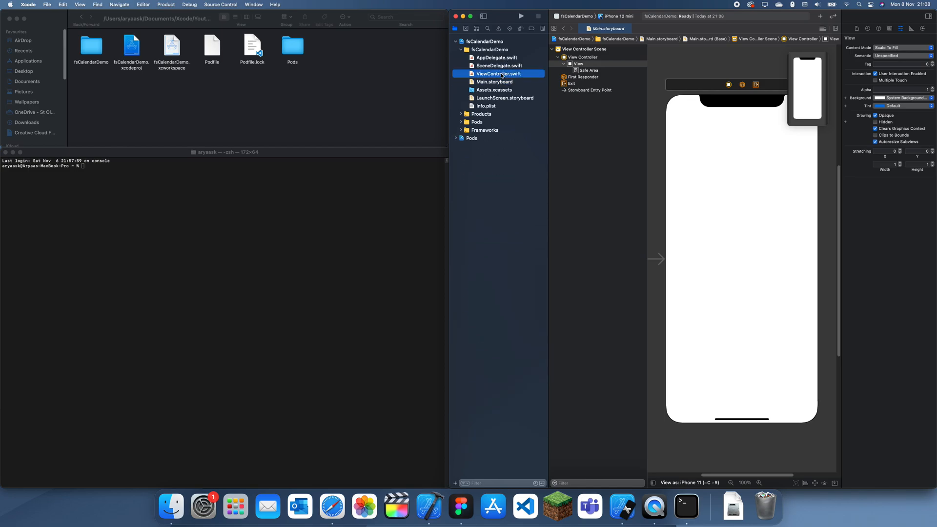
left_click(498, 73)
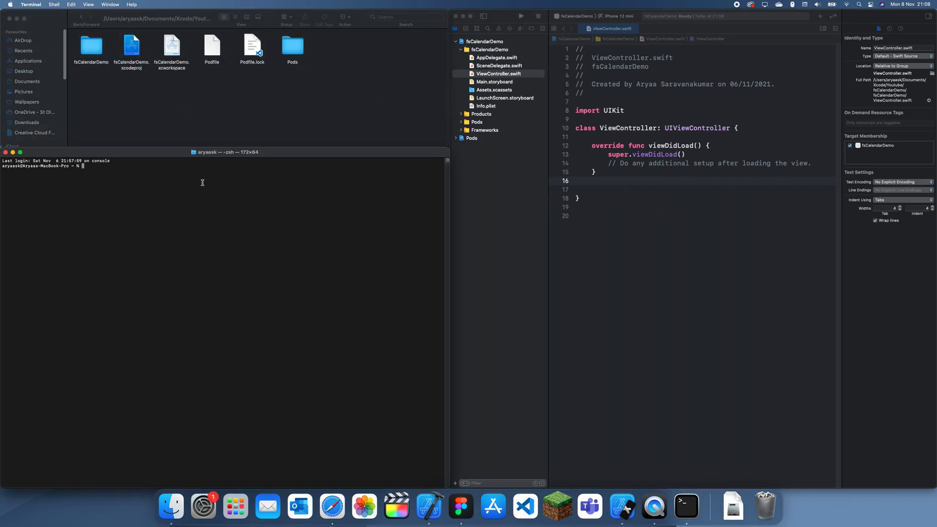
mouse_move(256, 193)
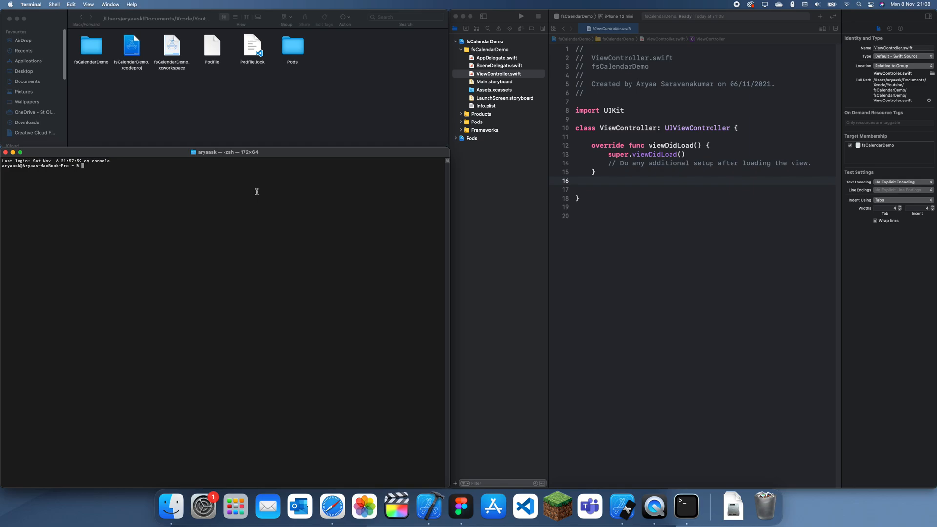
Change directory to Documents/Xcode/Youtube/fsCalendarDemo in Terminal with tab completion.
type("cd Documents/Xcode/")
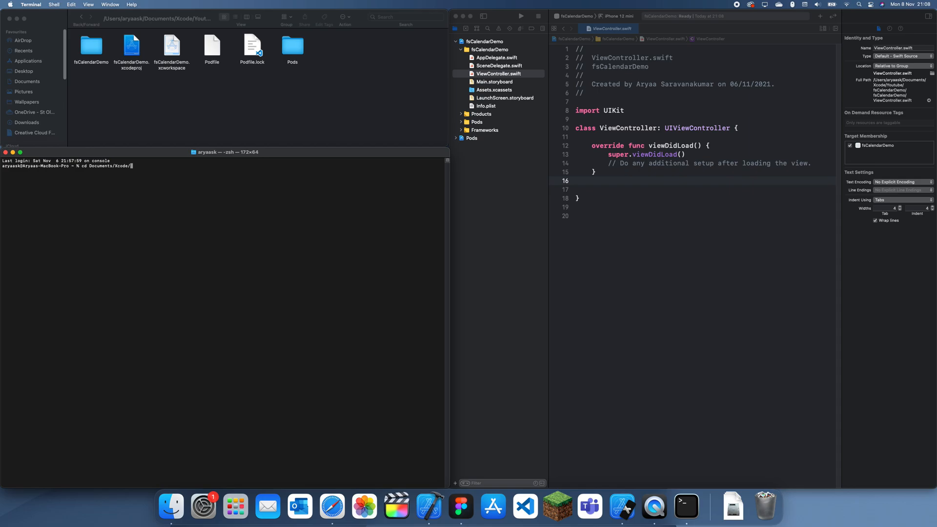
type("You")
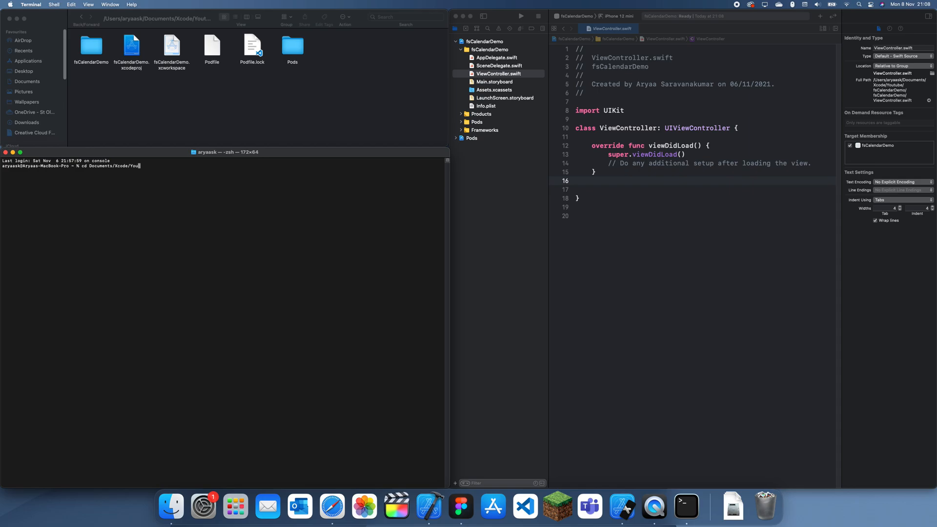
type("tube/")
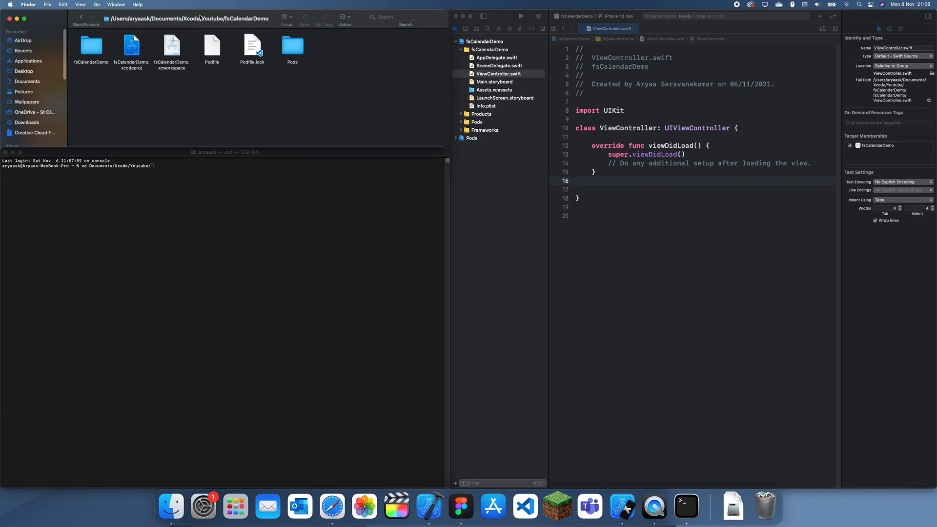
left_click(181, 179)
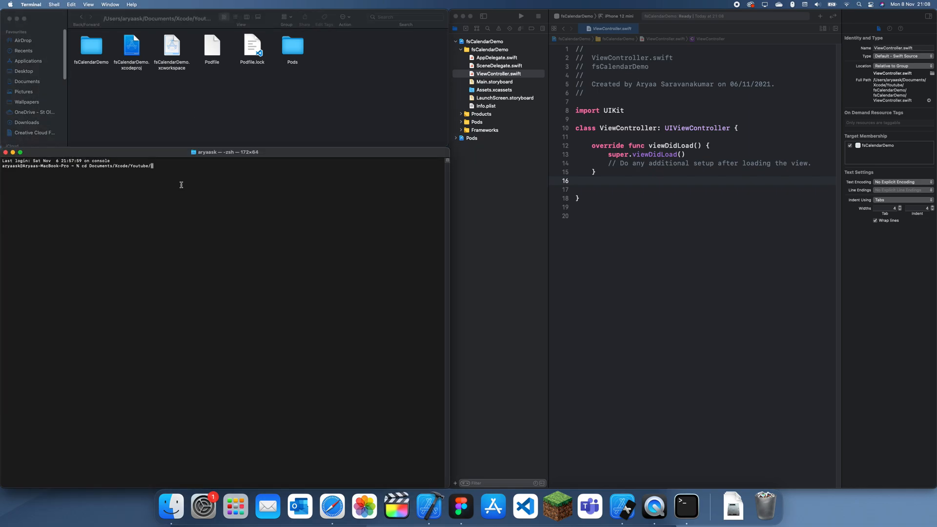
type("fsCalen")
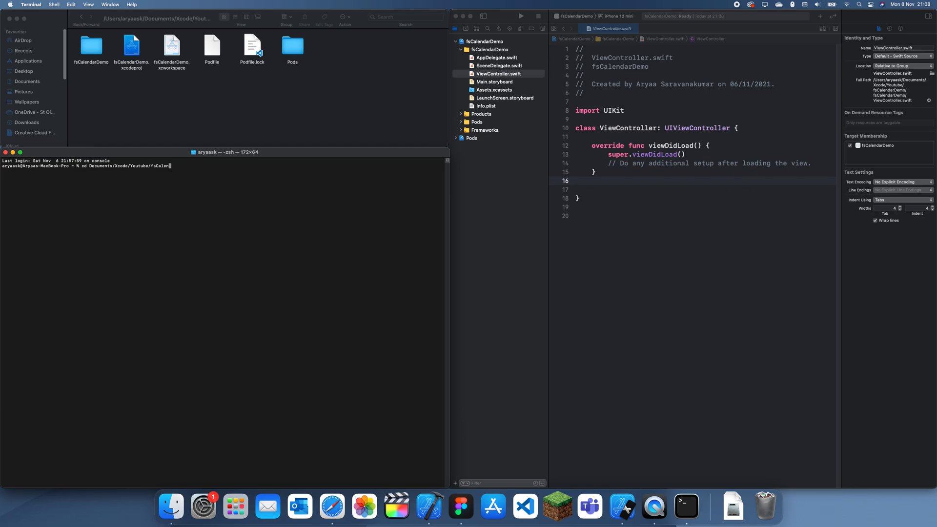
key("Return")
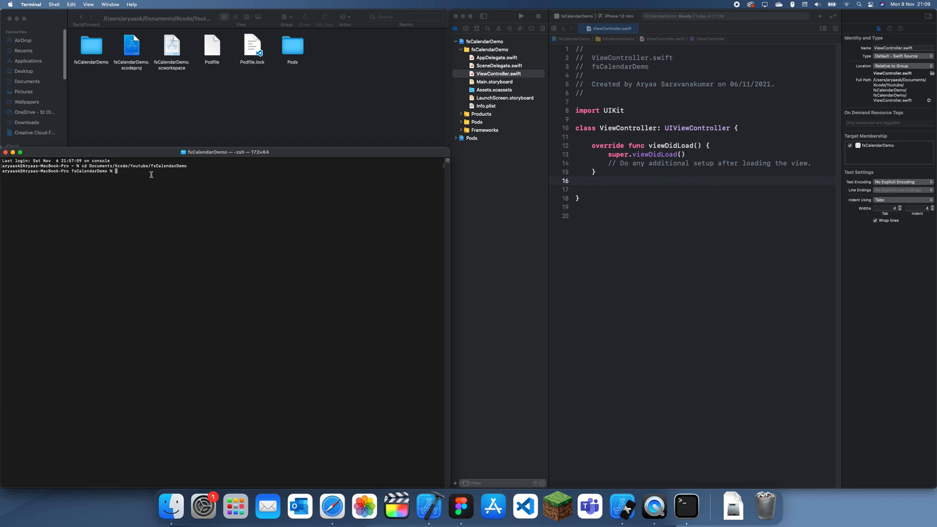
Run sudo gem install cocoapods-deintergrate cocoapods-clean, which fails on the misspelled gem.
type("s")
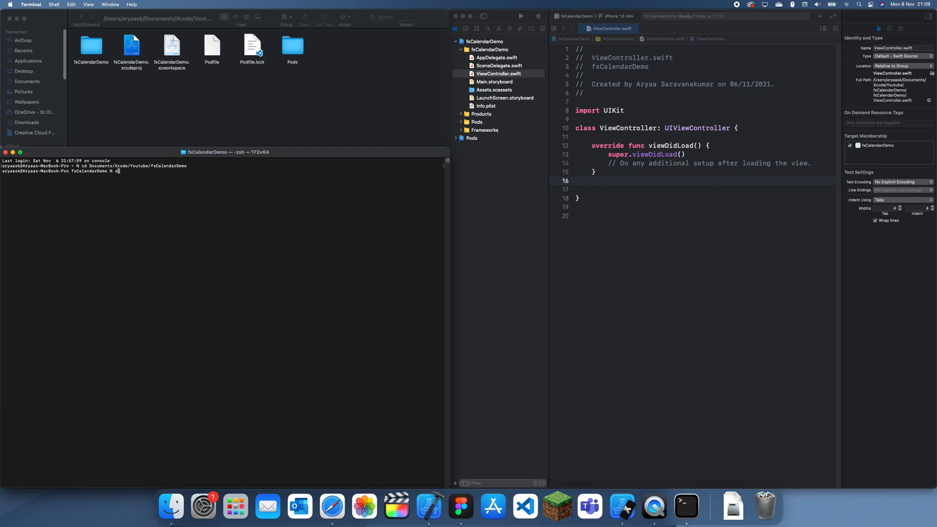
type("udo gem i")
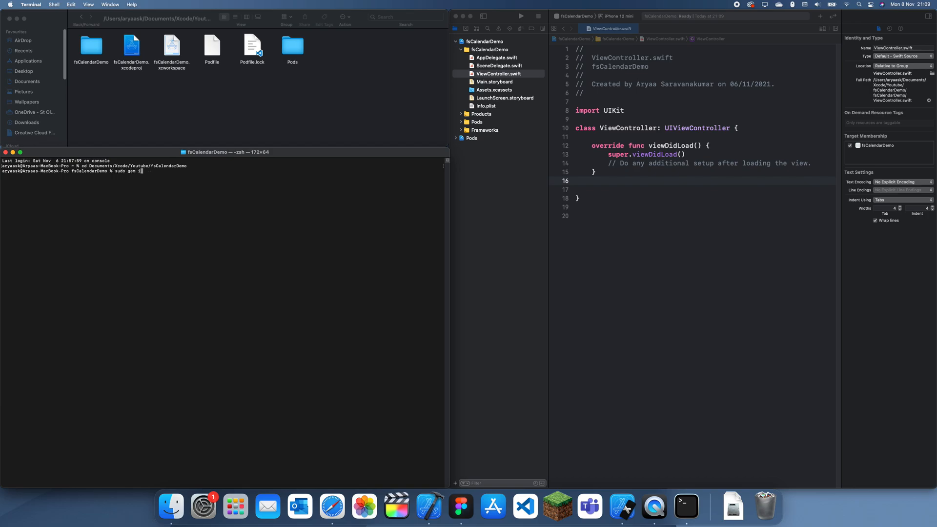
type("install cocoapods")
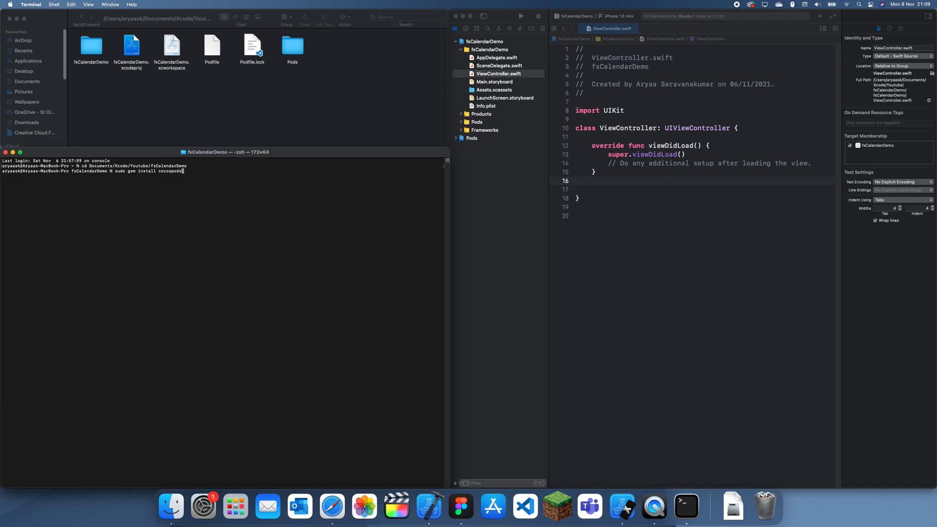
type("-deintergrate cocoap")
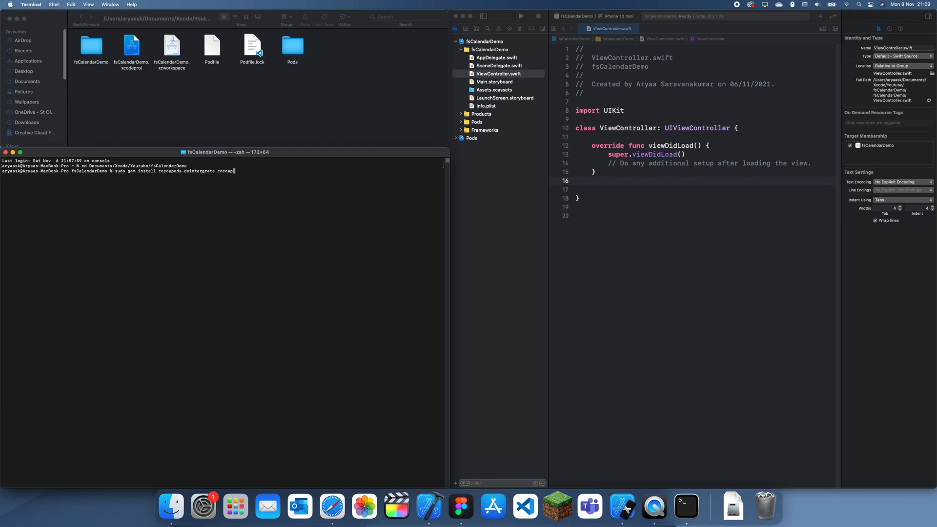
type("clean")
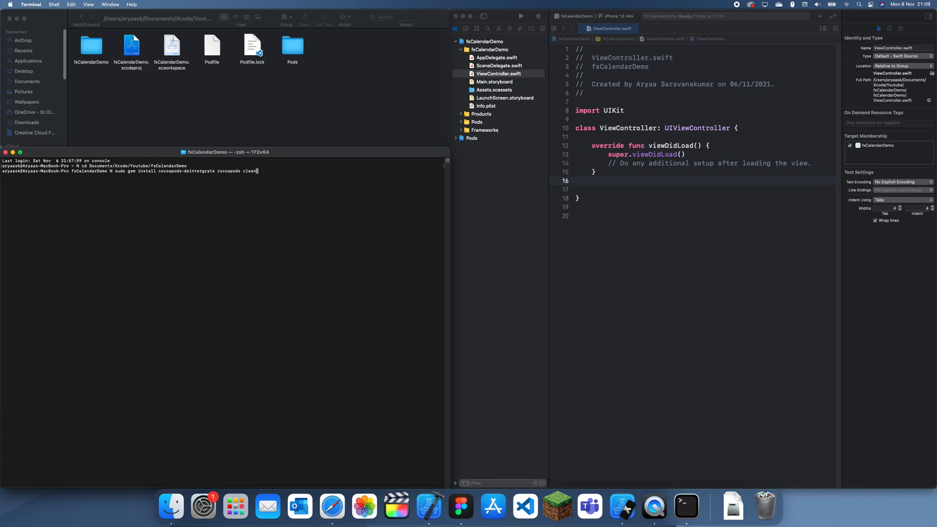
type("pod install")
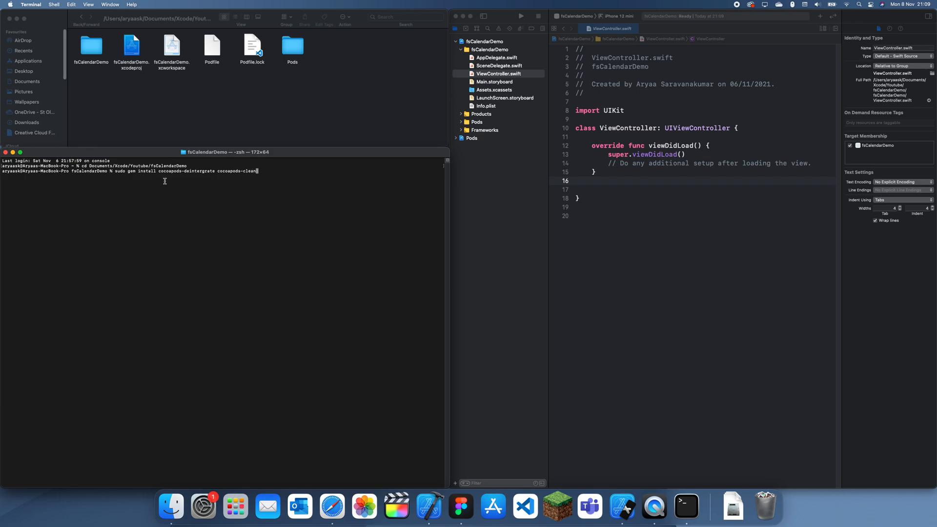
mouse_move(300, 167)
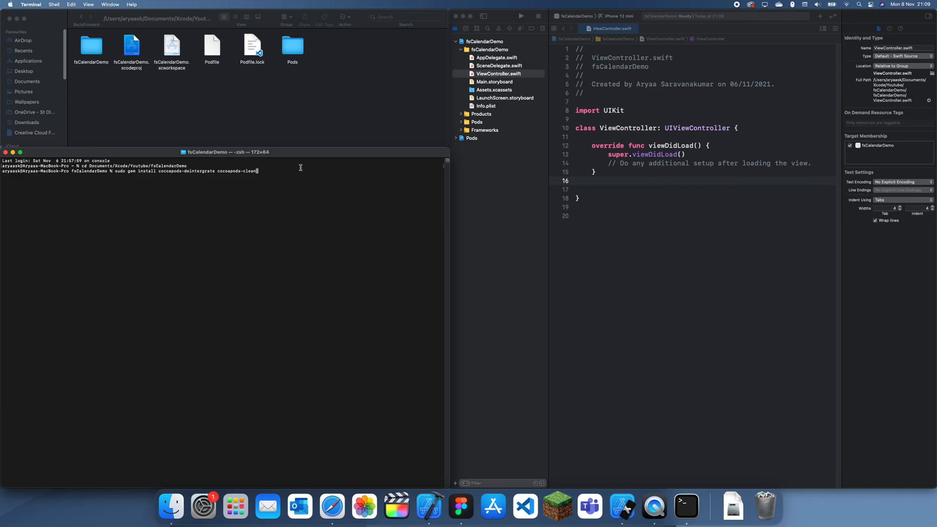
key("Return")
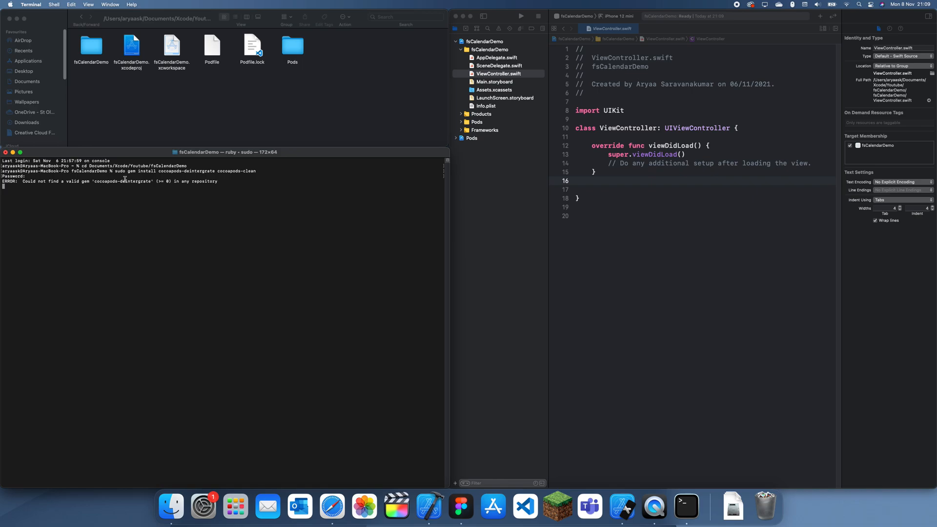
Run the misspelled pod deintergrate, getting an unknown-command error and CocoaPods usage help.
double_click(123, 181)
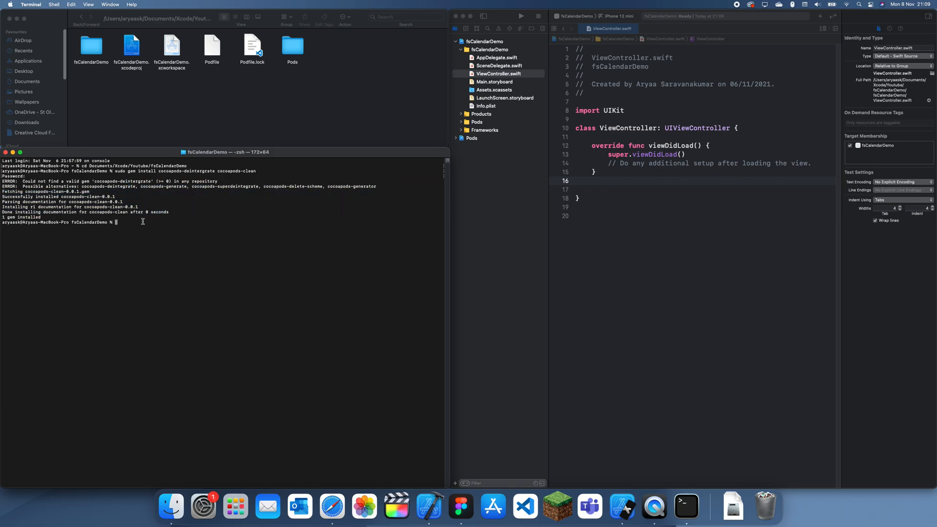
mouse_move(102, 219)
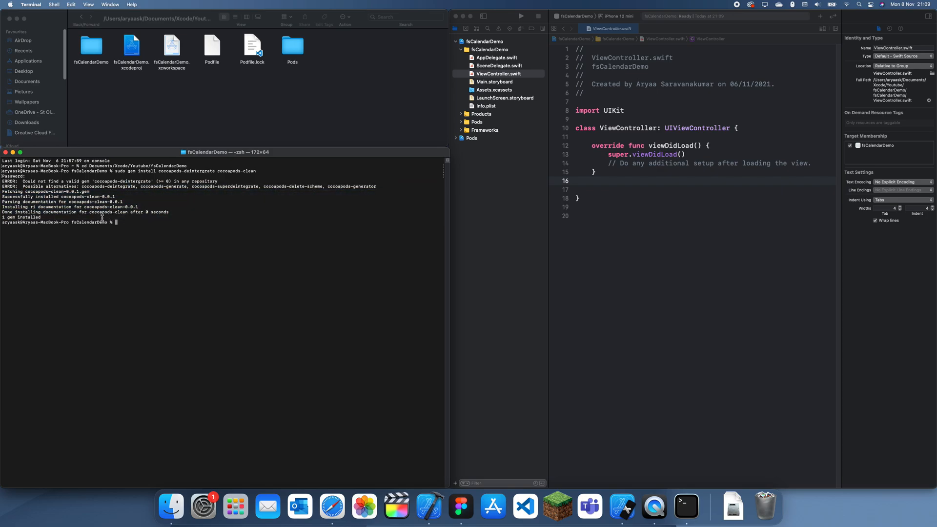
mouse_move(177, 204)
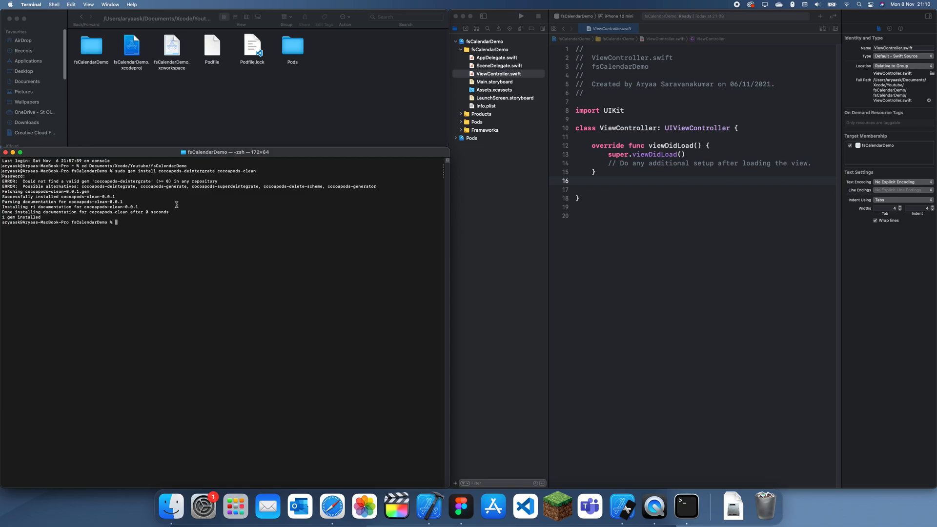
mouse_move(167, 198)
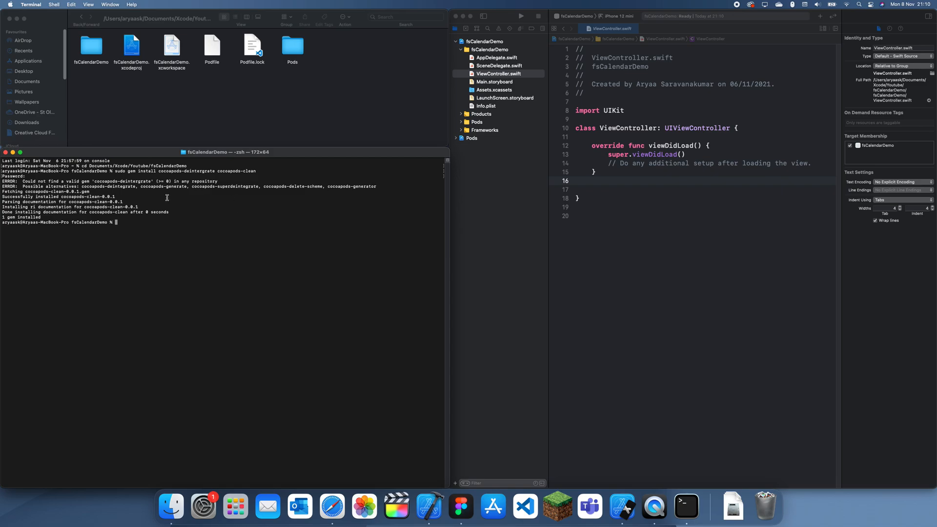
type("pod")
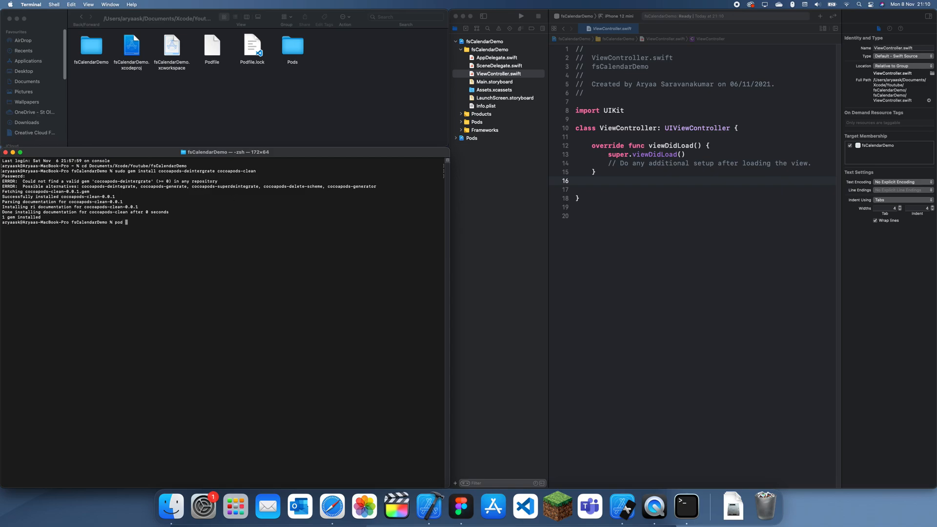
type("deintergrate")
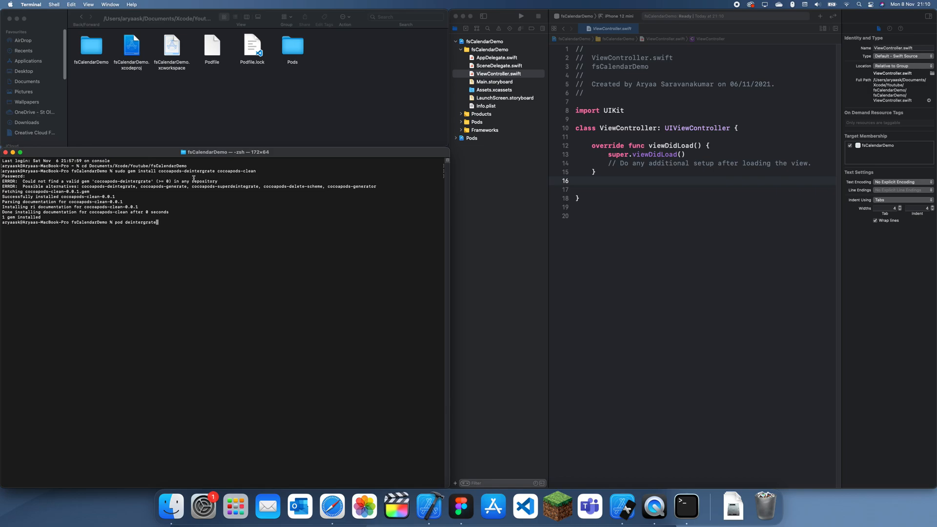
mouse_move(137, 226)
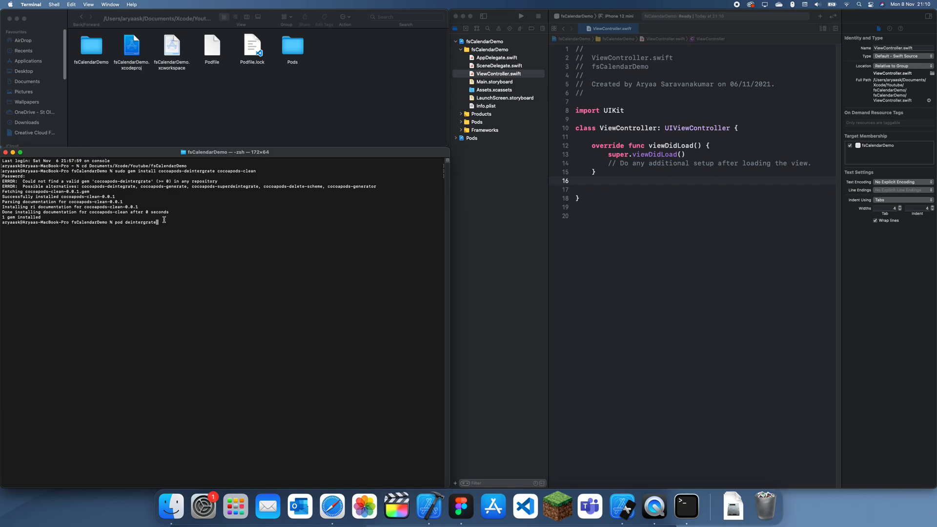
key("Return")
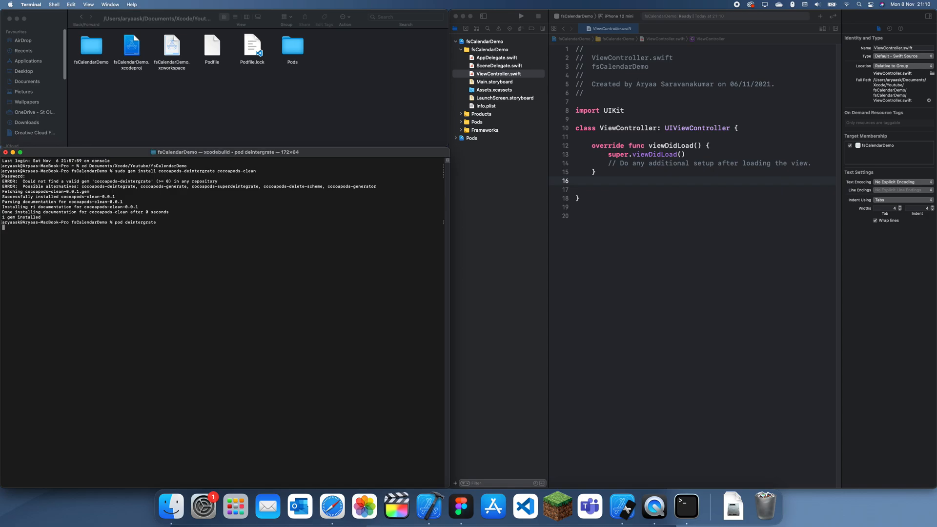
mouse_move(83, 275)
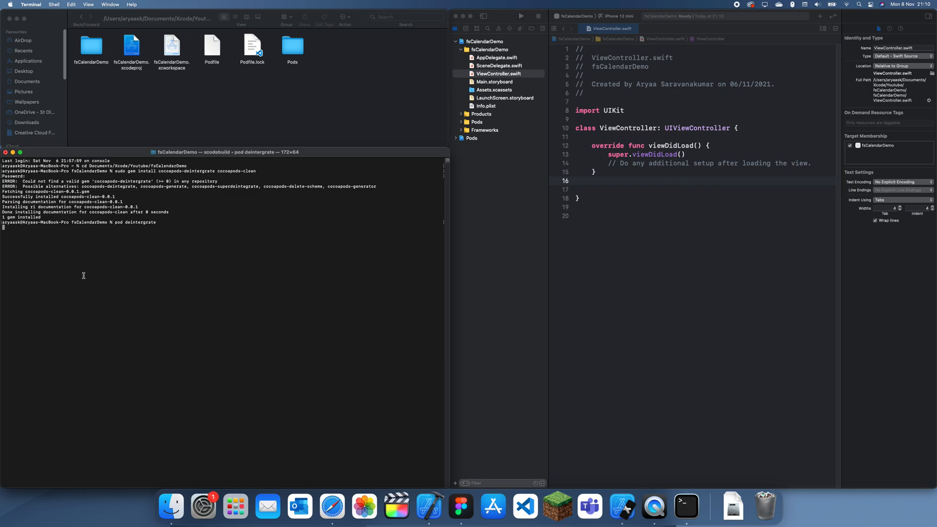
key("Return")
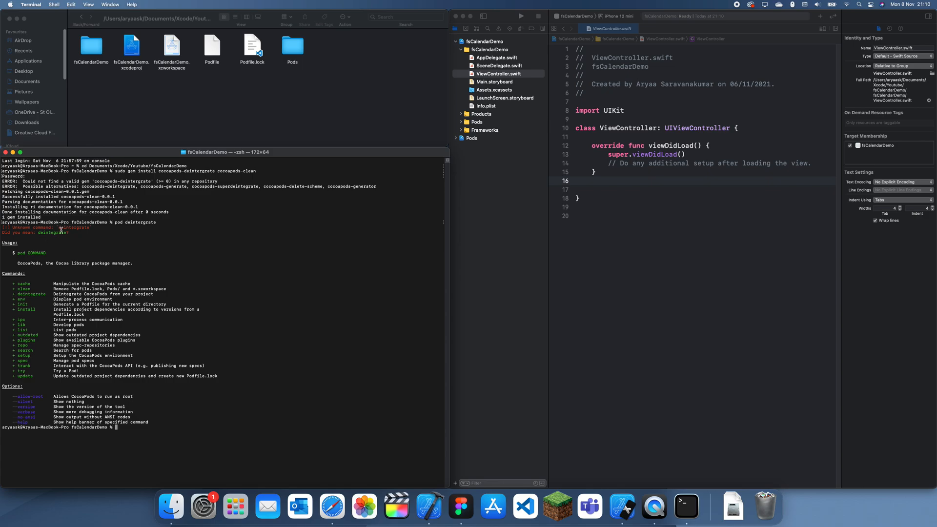
mouse_move(233, 169)
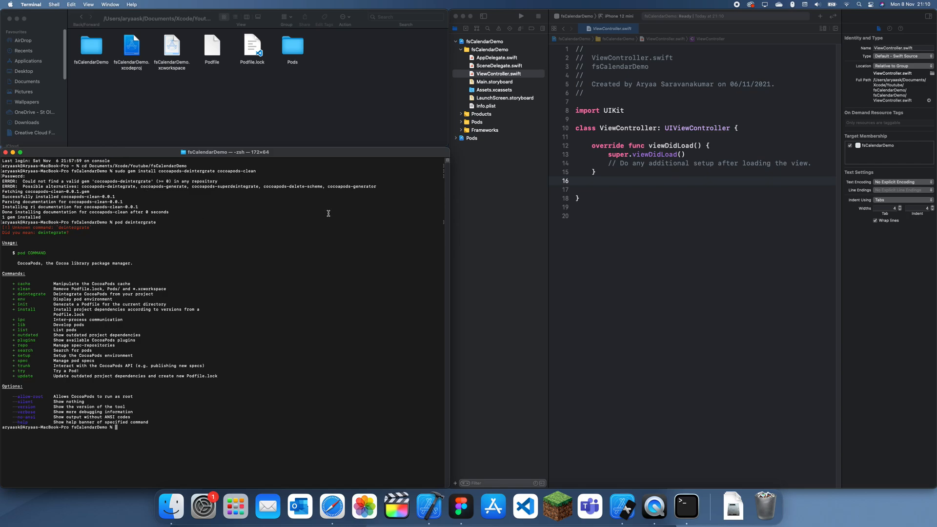
mouse_move(195, 153)
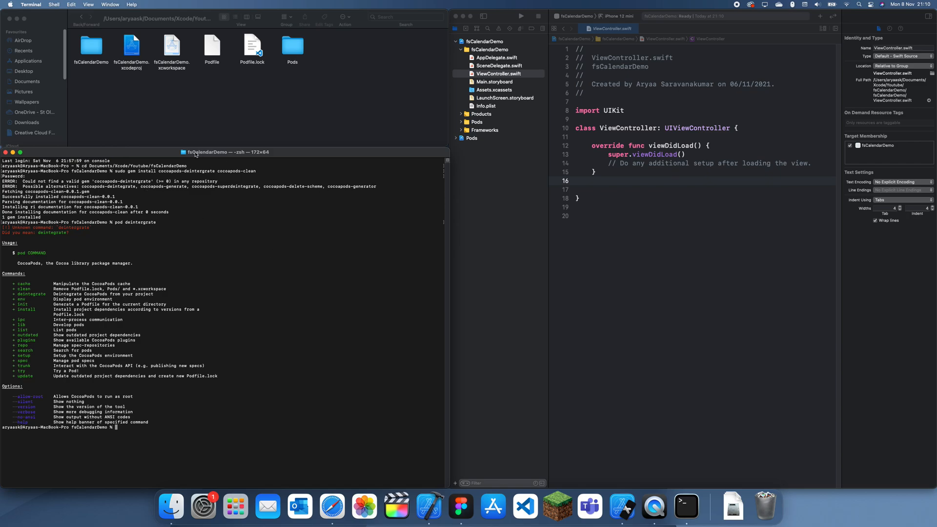
Run pod deintegrate to strip Pods build phases, config files and the Pods directory.
type("po")
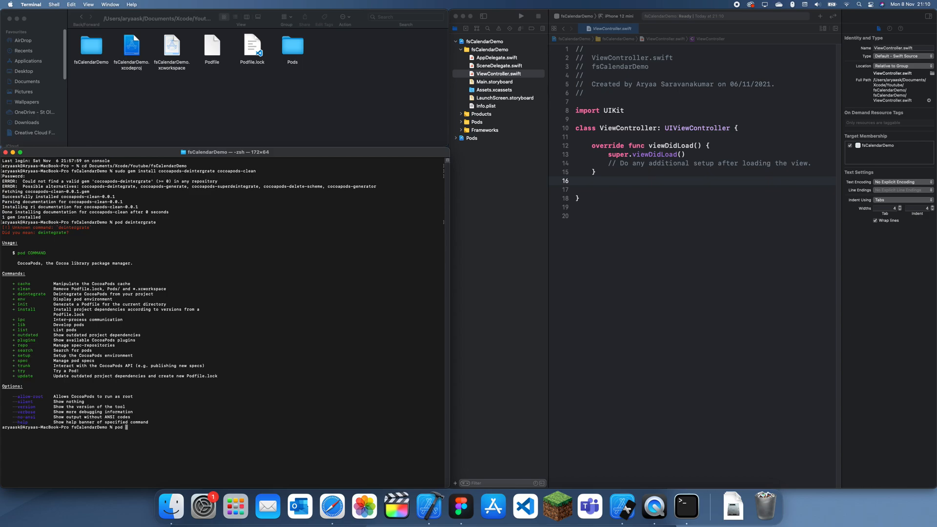
type("dei")
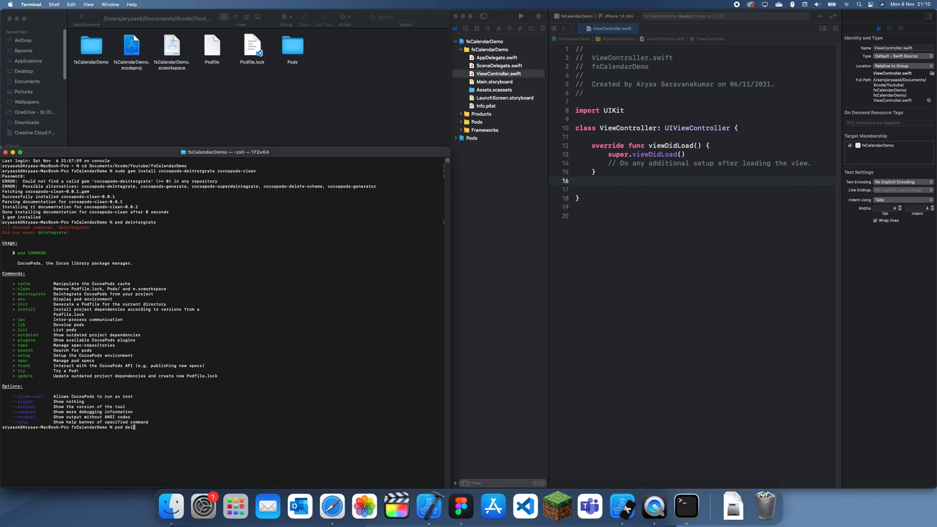
type("ntegrate")
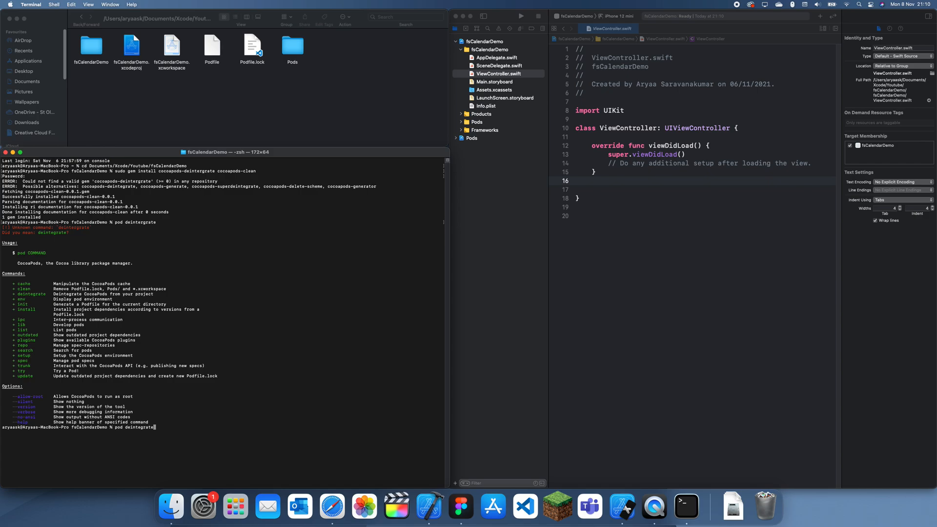
key("Return")
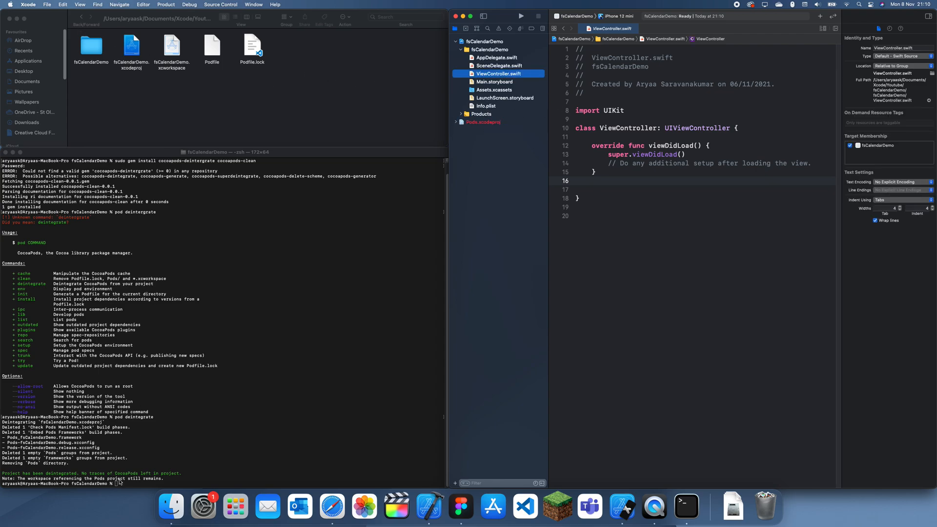
left_click(207, 429)
type("pod")
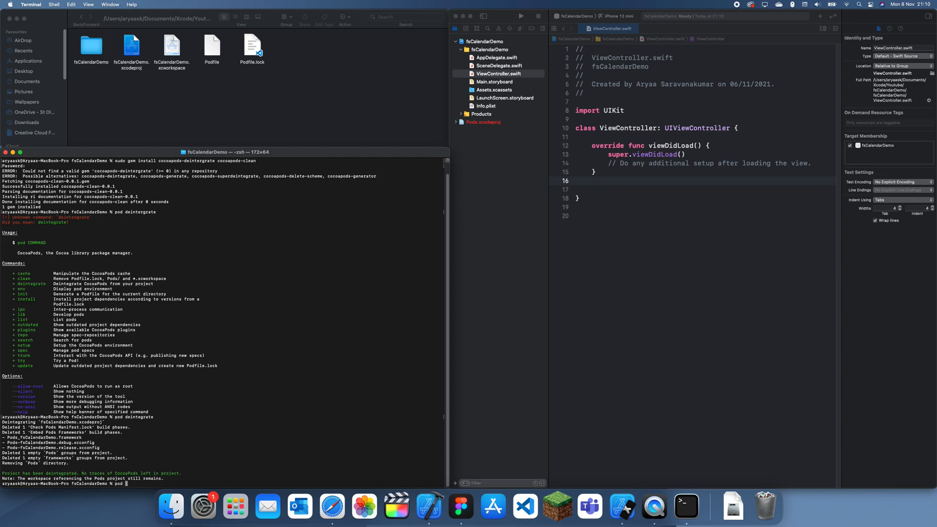
Run pod cache clean --all and rm Podfile, leaving Podfile.lock behind.
type("cache")
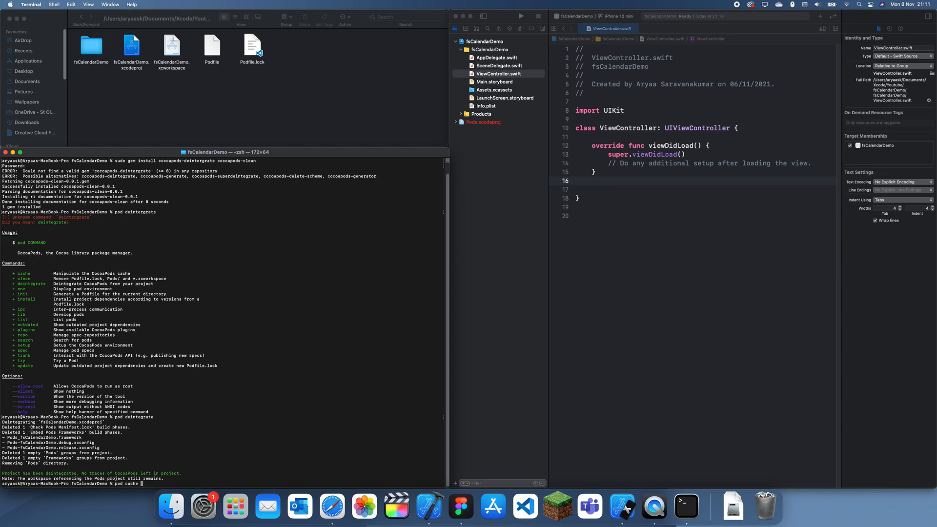
type("clean --all")
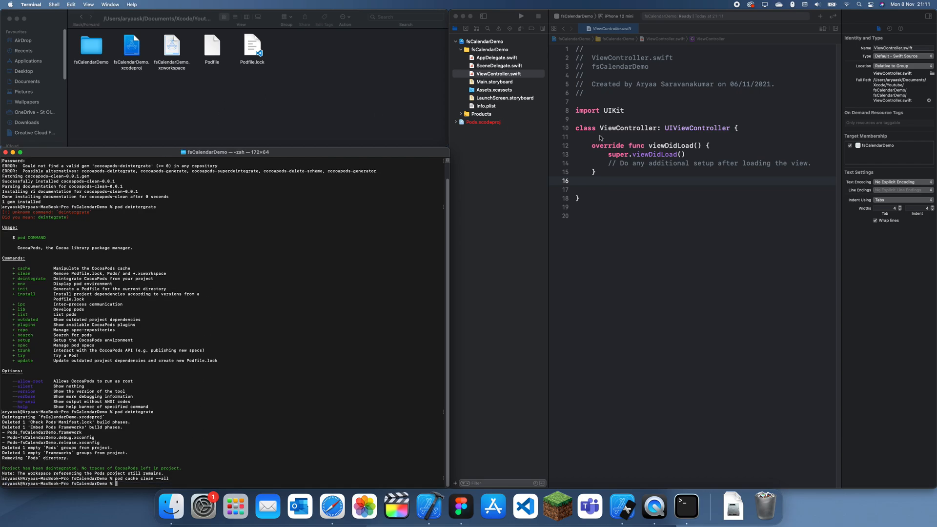
mouse_move(245, 316)
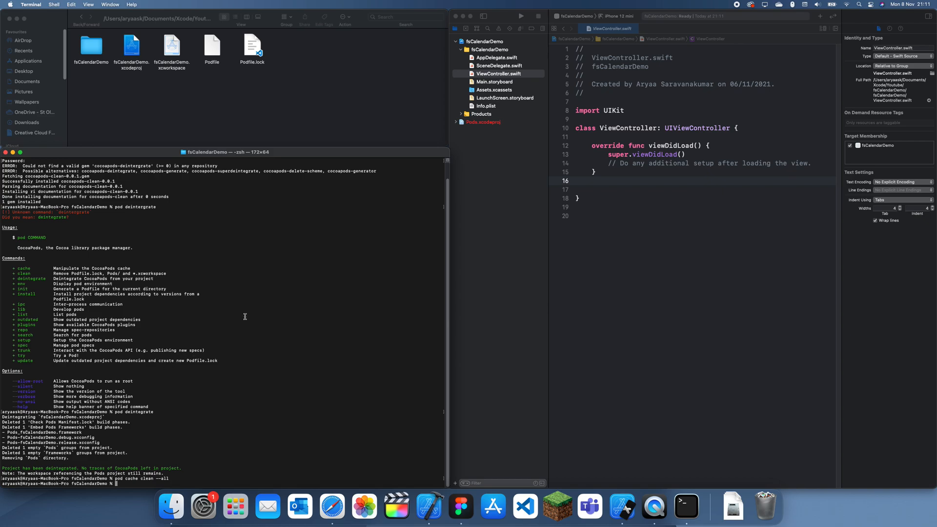
type("rm Podfile")
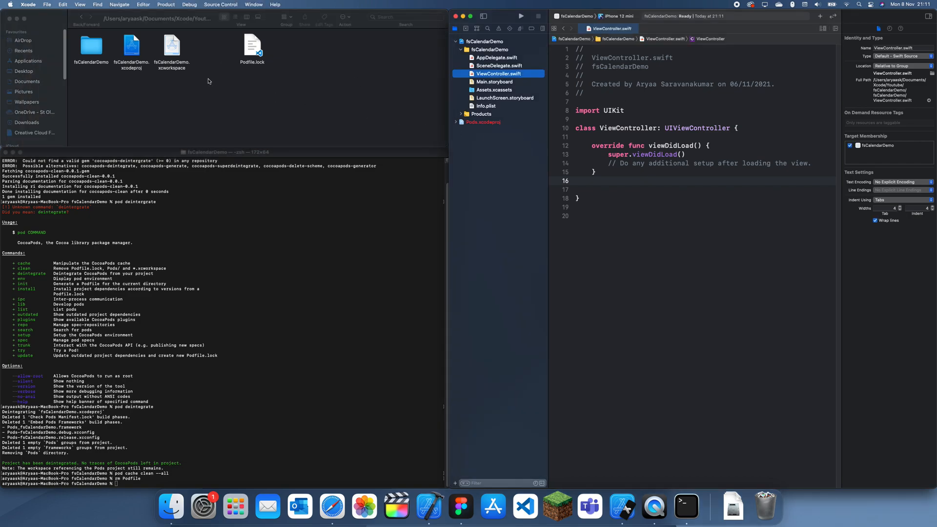
mouse_move(212, 328)
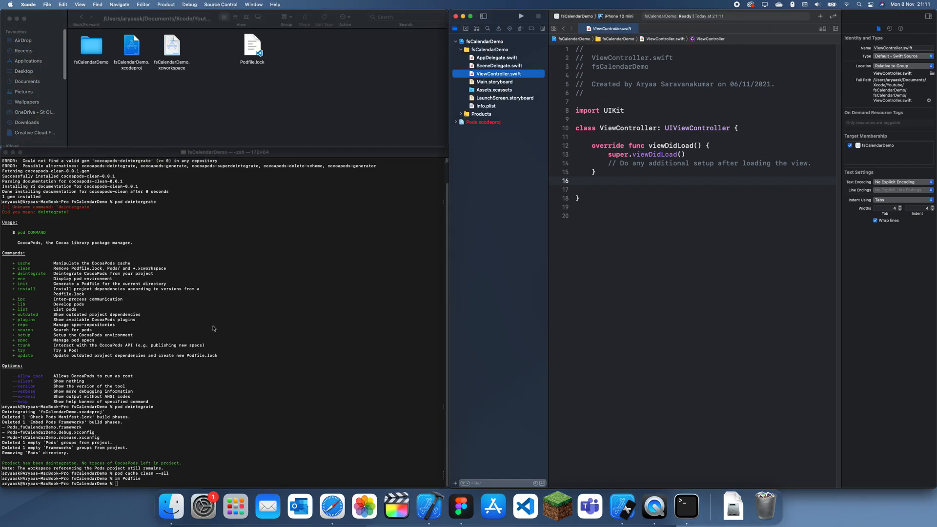
left_click(212, 329)
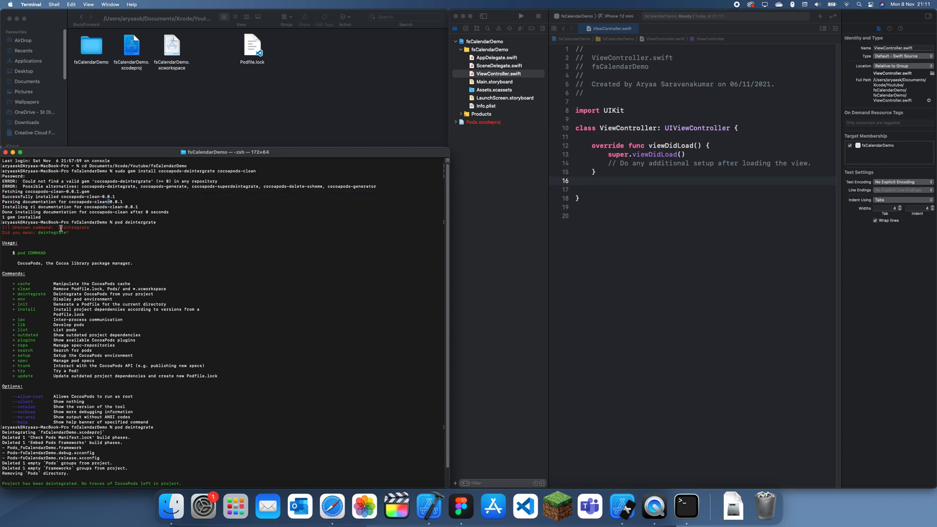
double_click(136, 223)
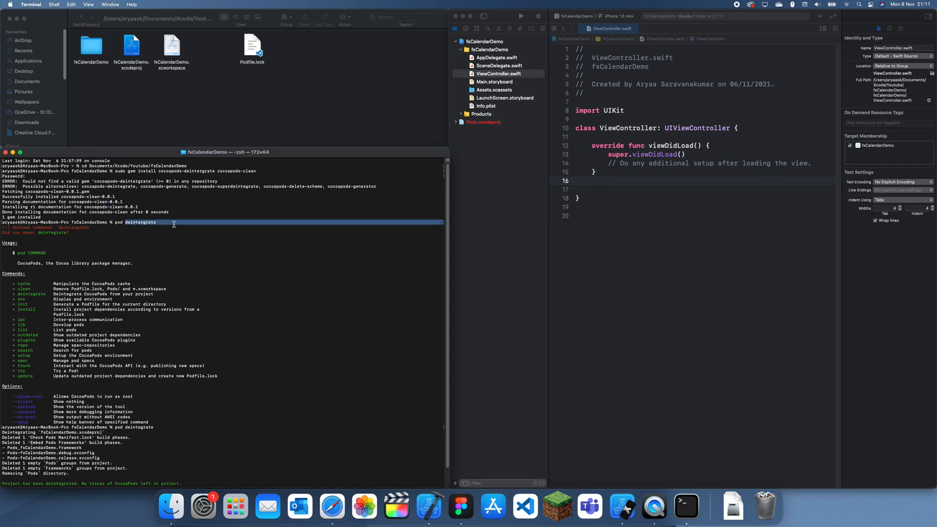
left_click(154, 226)
type("rm Podfile")
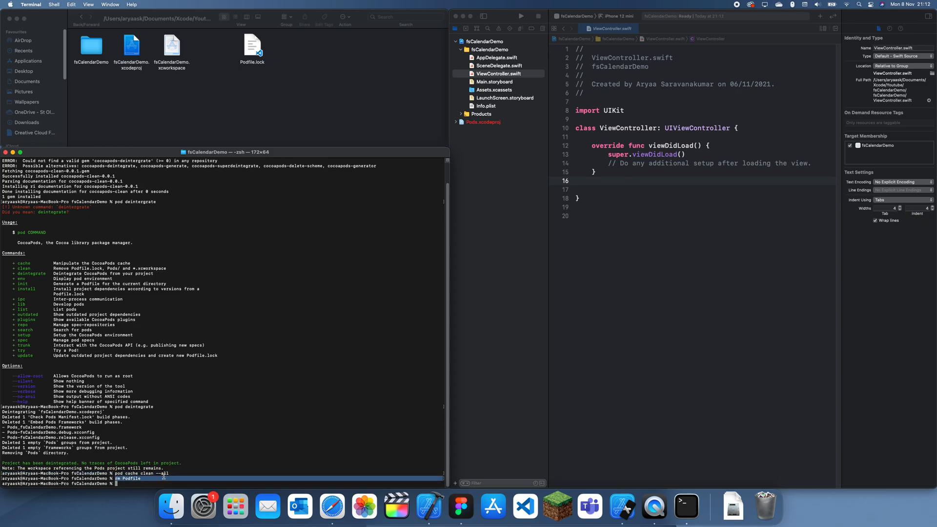
Bin Podfile.lock and fsCalendarDemo.xcworkspace in Finder, then close Xcode's stale workspace alert.
left_click(252, 45)
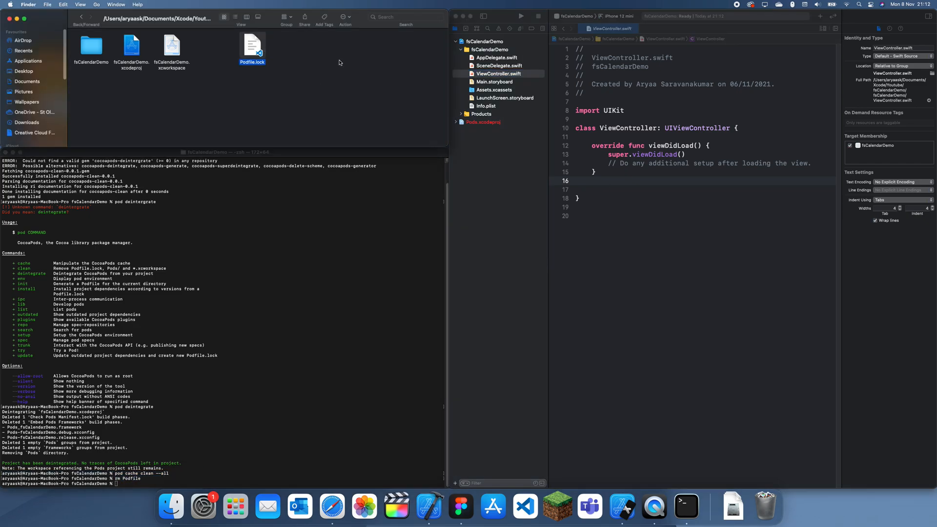
mouse_move(229, 48)
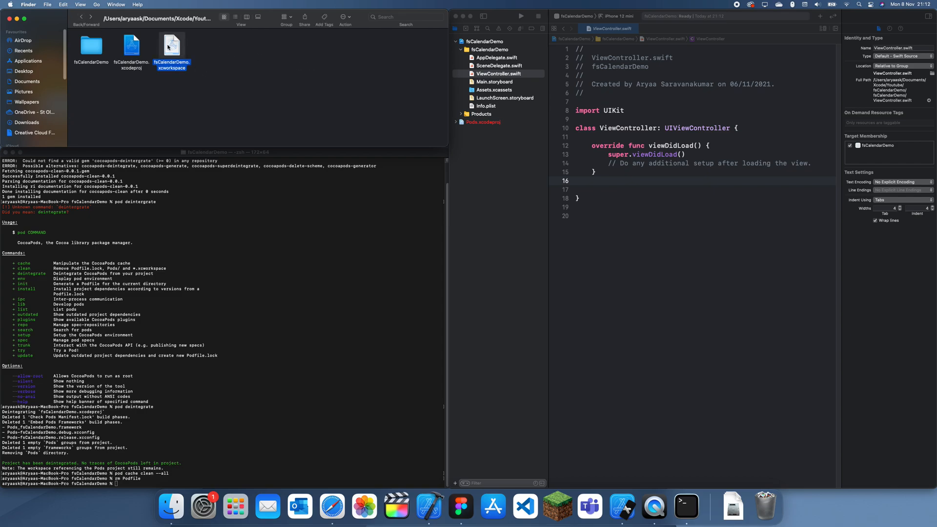
mouse_move(765, 508)
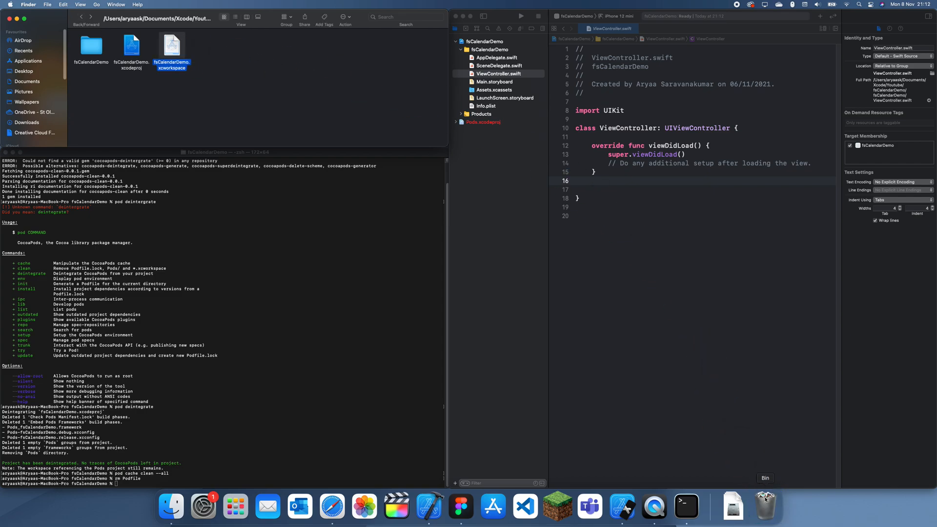
left_click(172, 48)
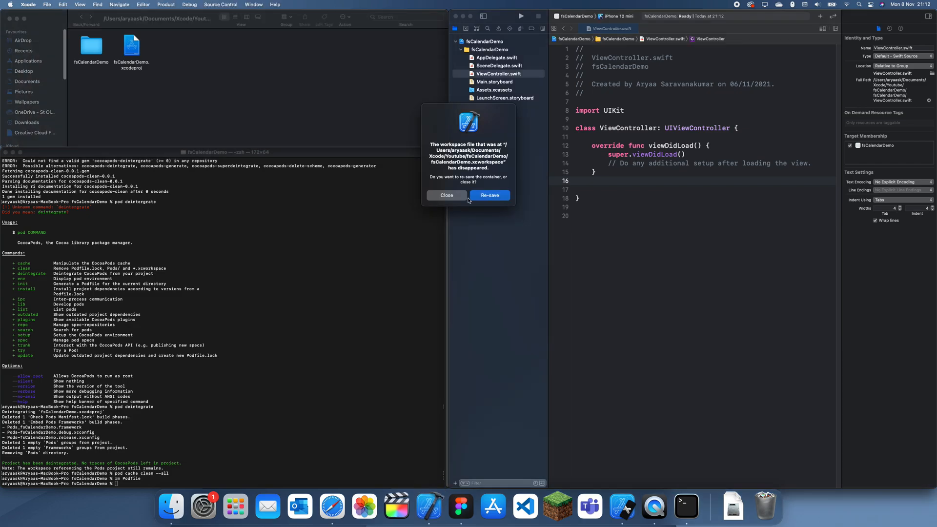
left_click(446, 195)
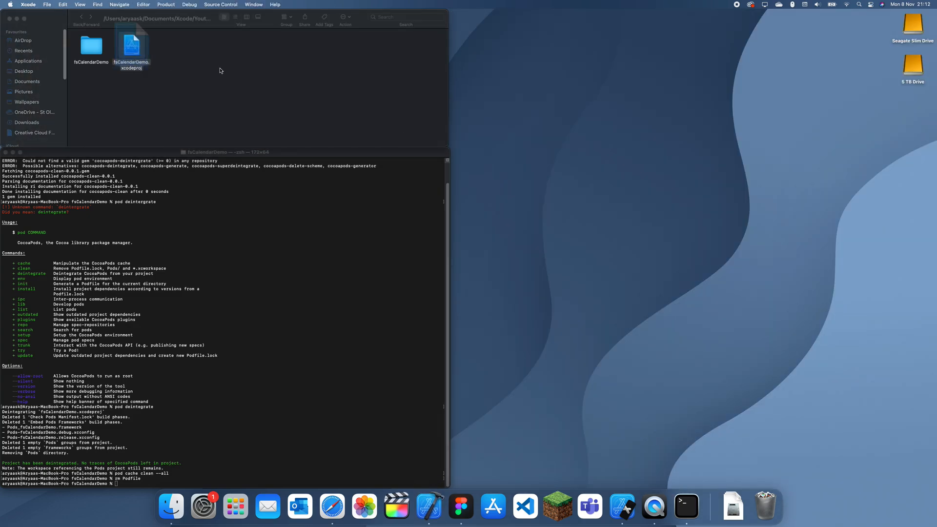
Reopen fsCalendarDemo.xcodeproj from Finder, now without a Pods project.
double_click(132, 44)
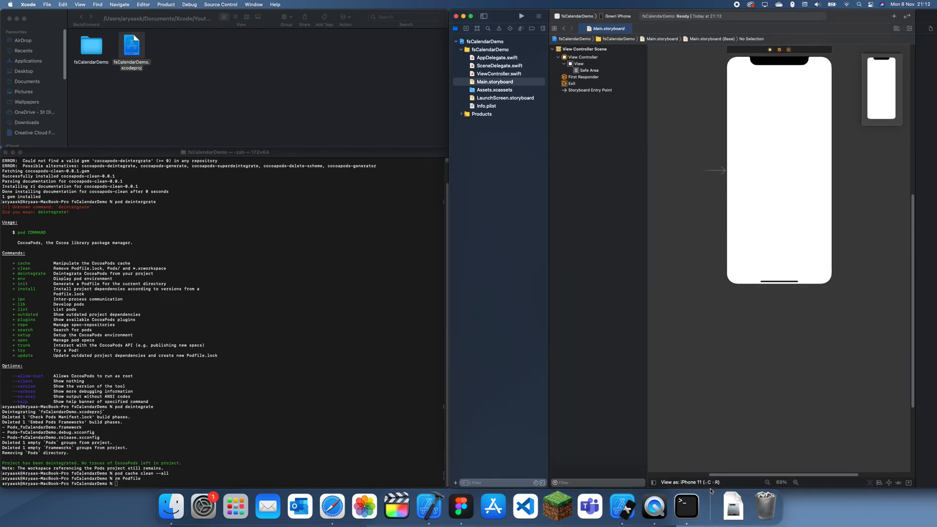
mouse_move(97, 240)
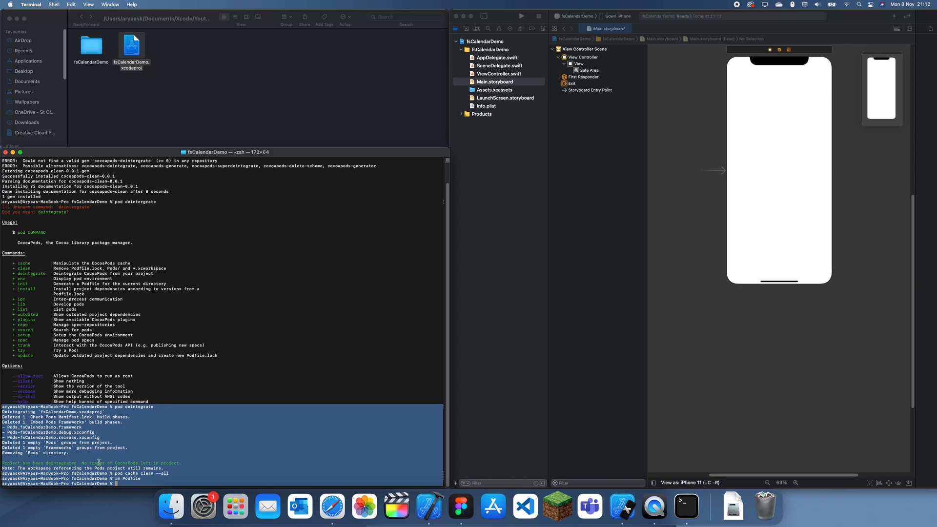
mouse_move(156, 473)
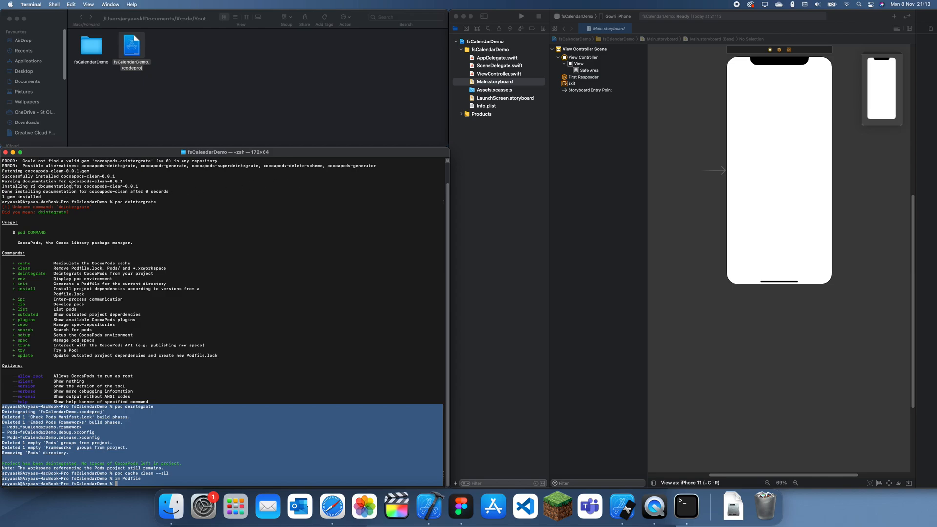
scroll("up", 3)
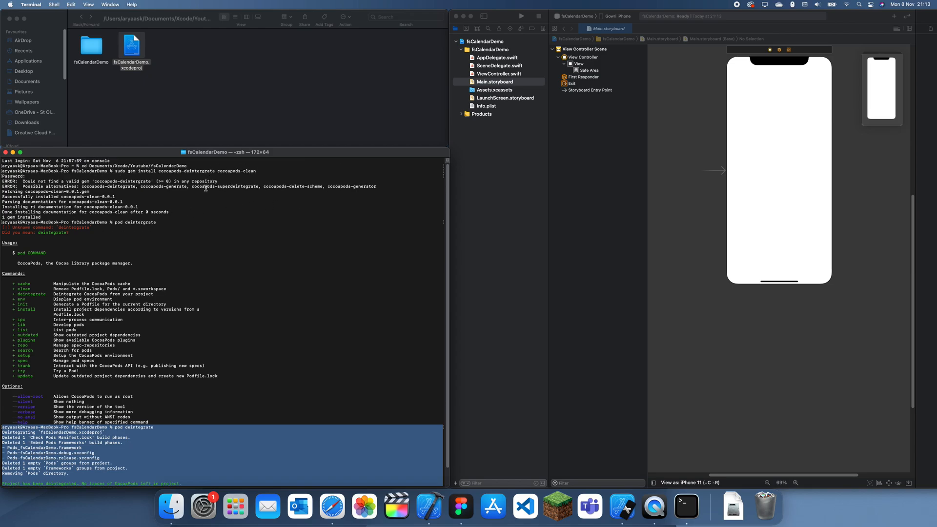
mouse_move(247, 204)
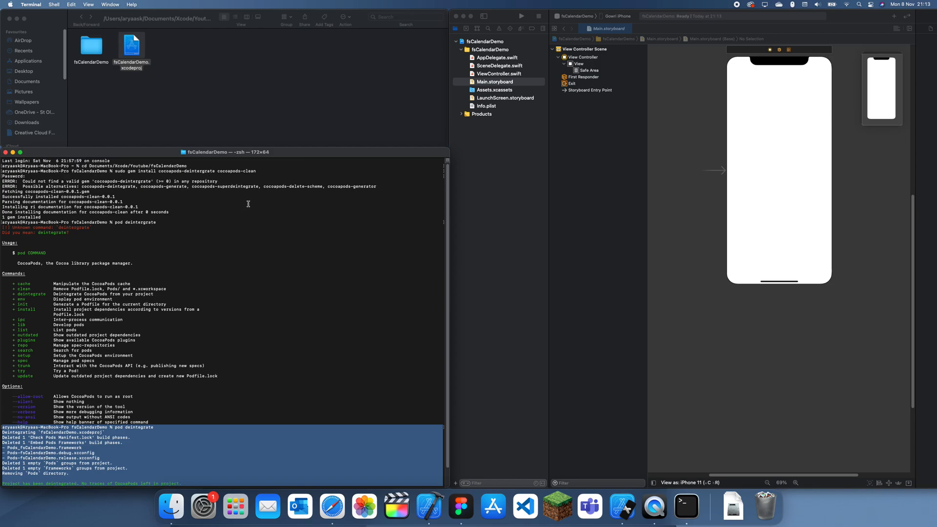